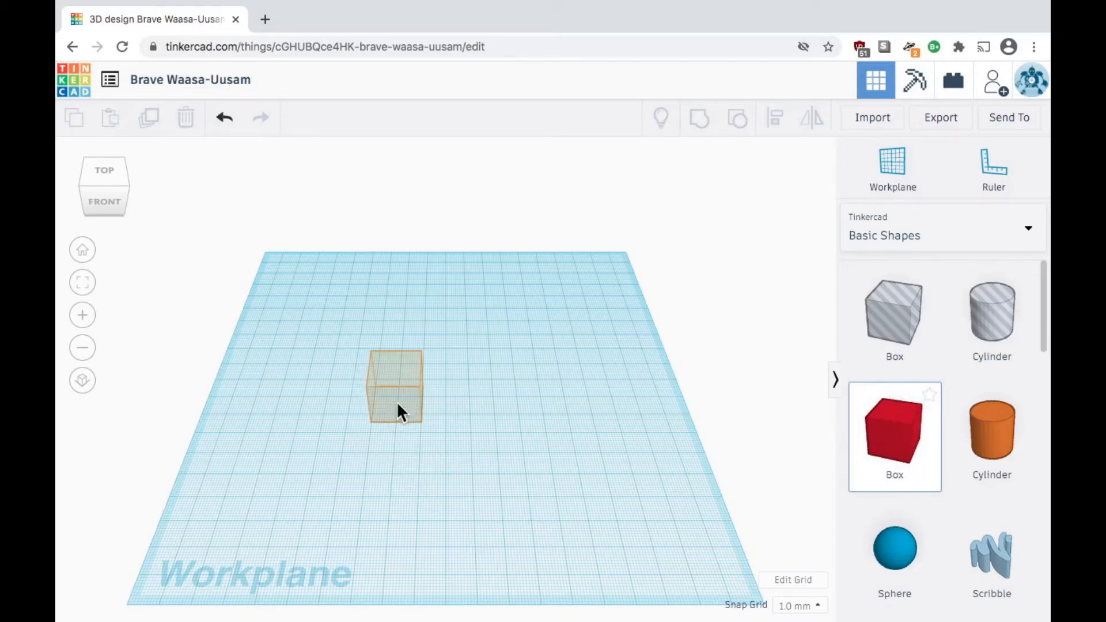
# Place a 20 × 20 × 20 red box on the workplane
pyautogui.click(394, 386)
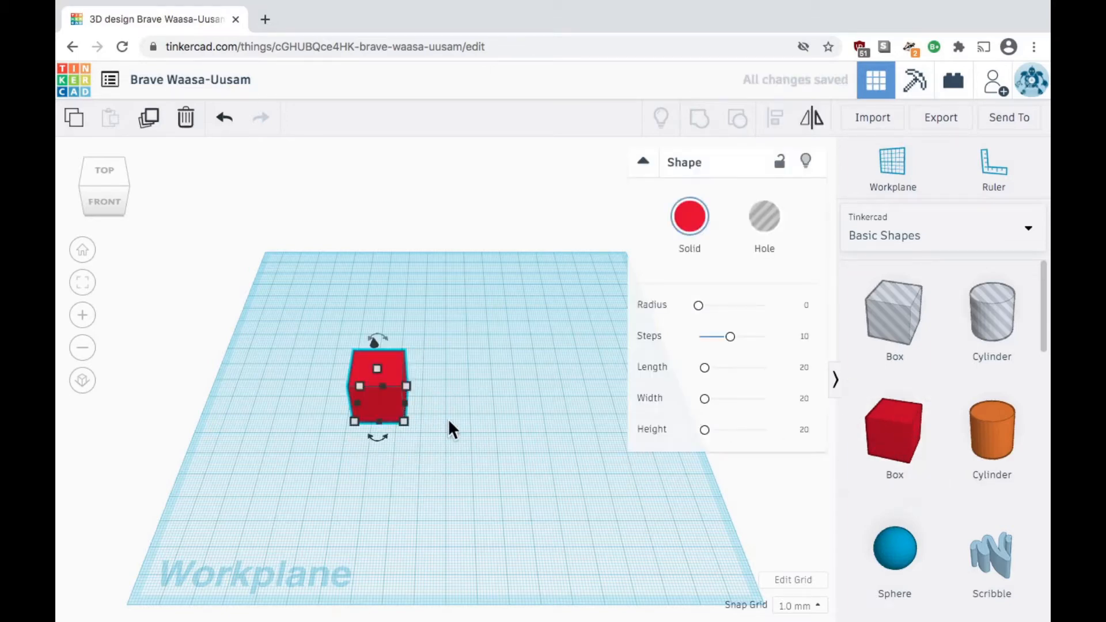
pyautogui.moveTo(458, 459)
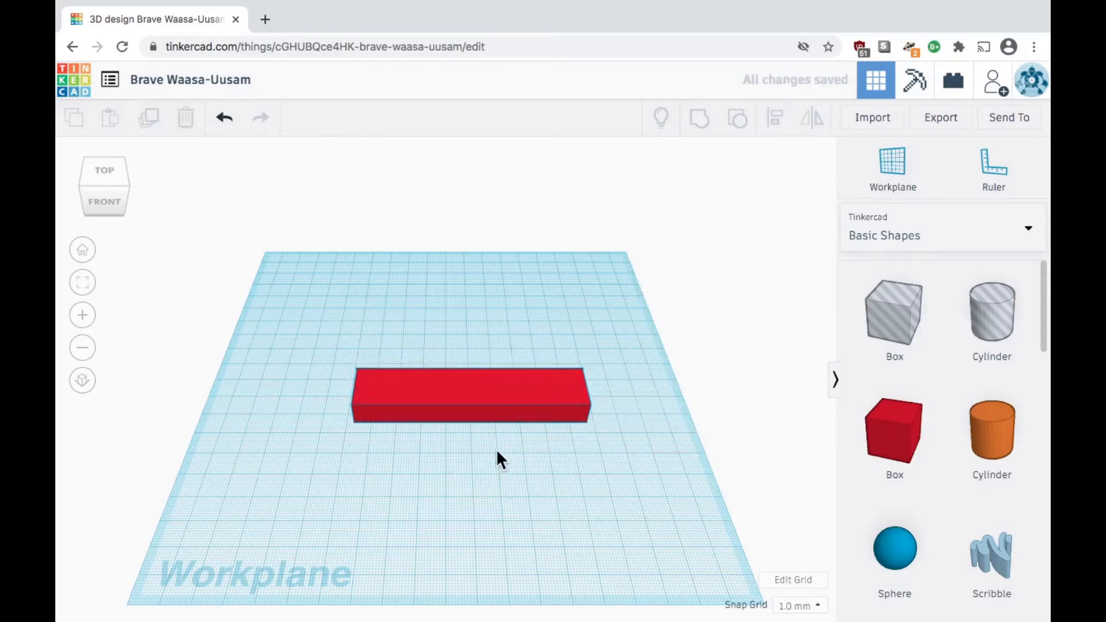
# Round the red bar's edges by raising its corner radius to 5
pyautogui.click(469, 394)
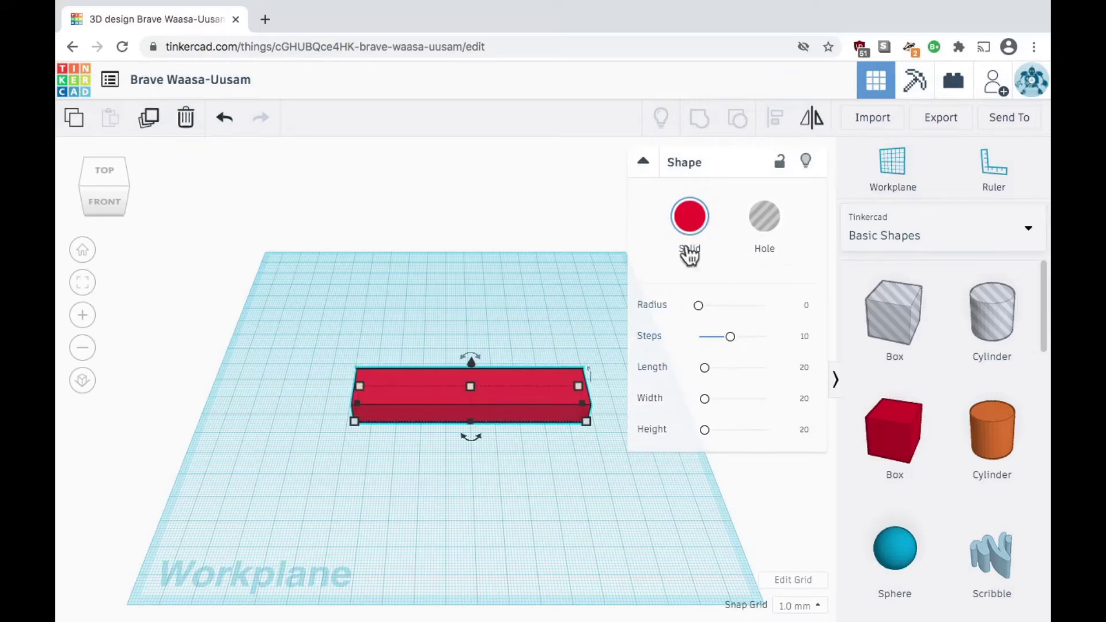
pyautogui.moveTo(698, 162)
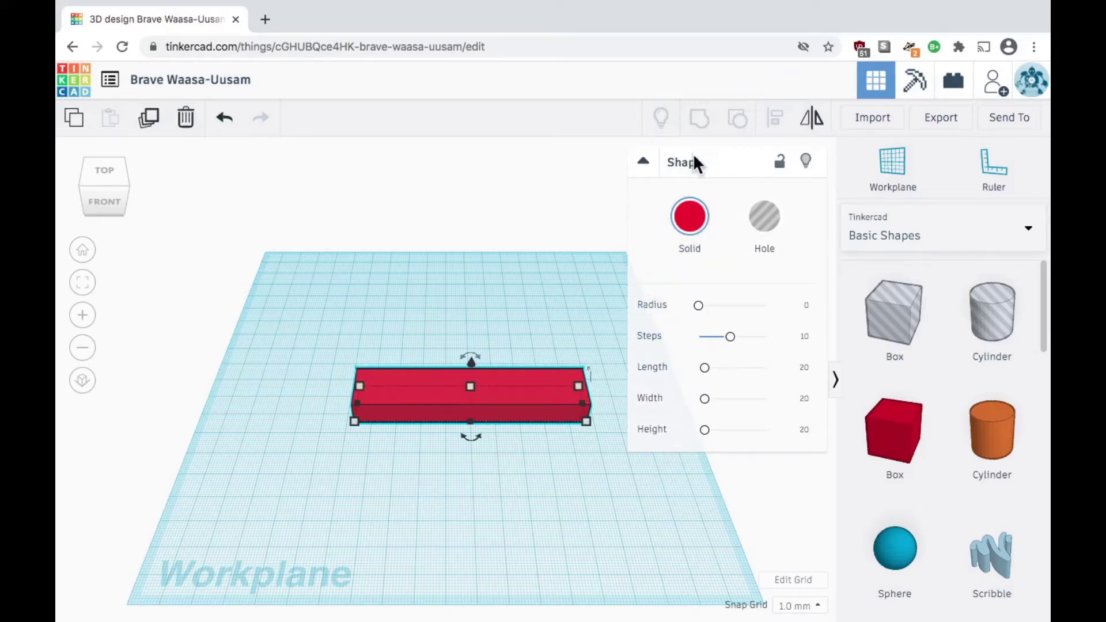
pyautogui.moveTo(656, 316)
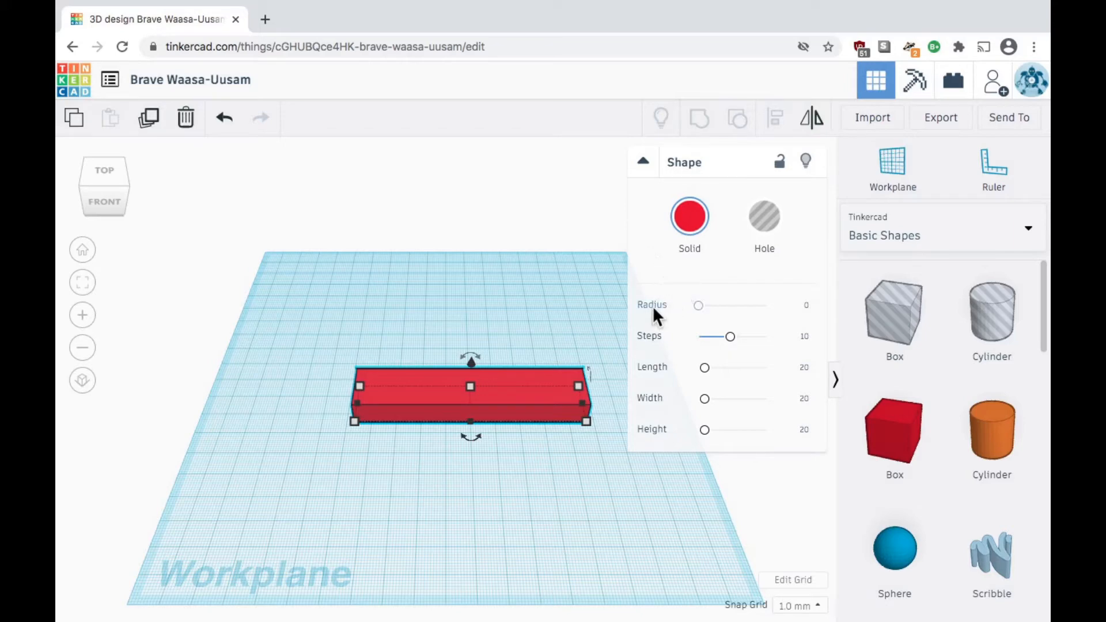
pyautogui.moveTo(669, 330)
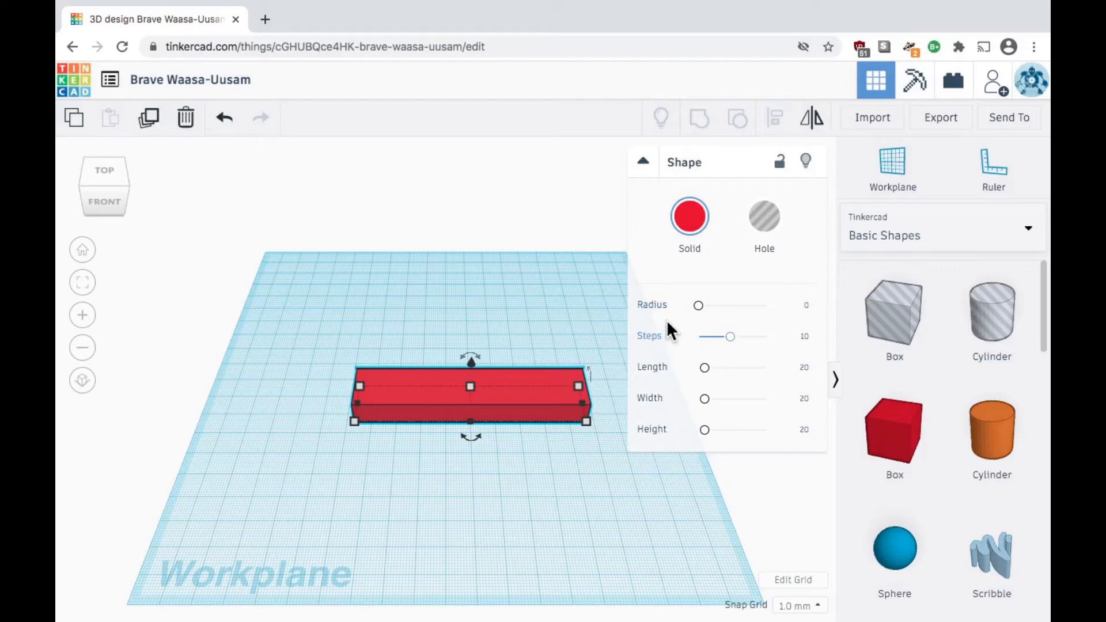
pyautogui.moveTo(651, 317)
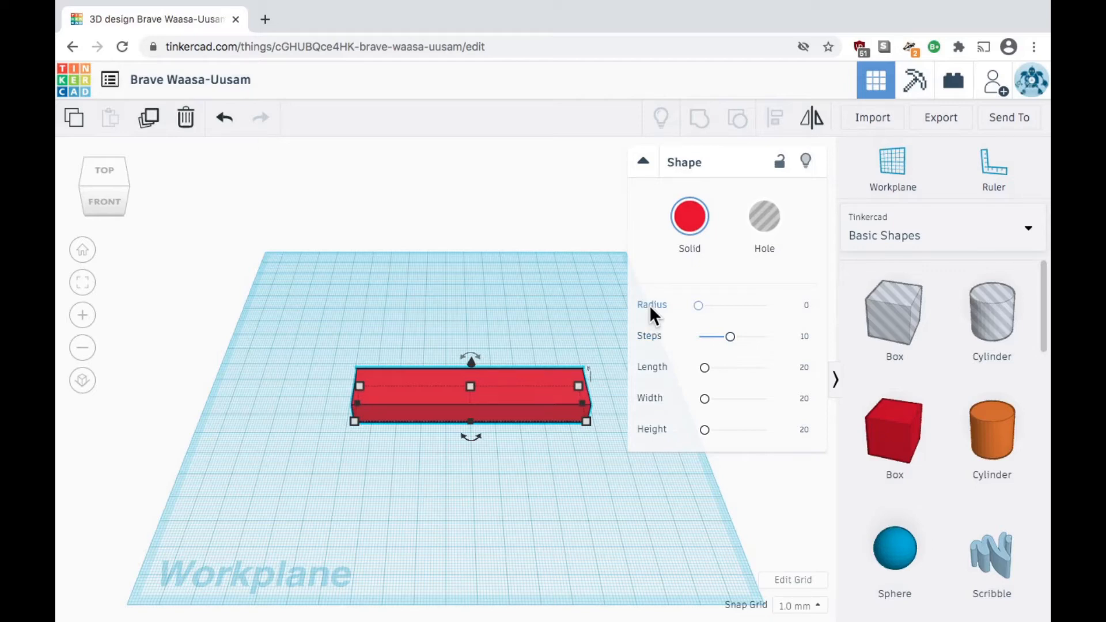
pyautogui.moveTo(698, 314)
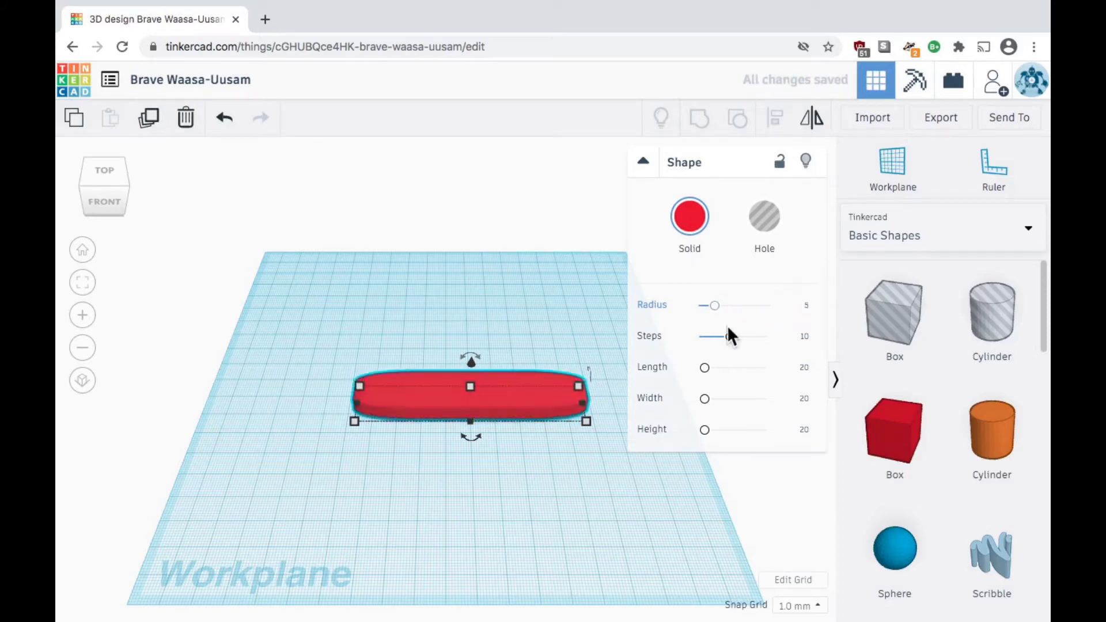
pyautogui.click(540, 476)
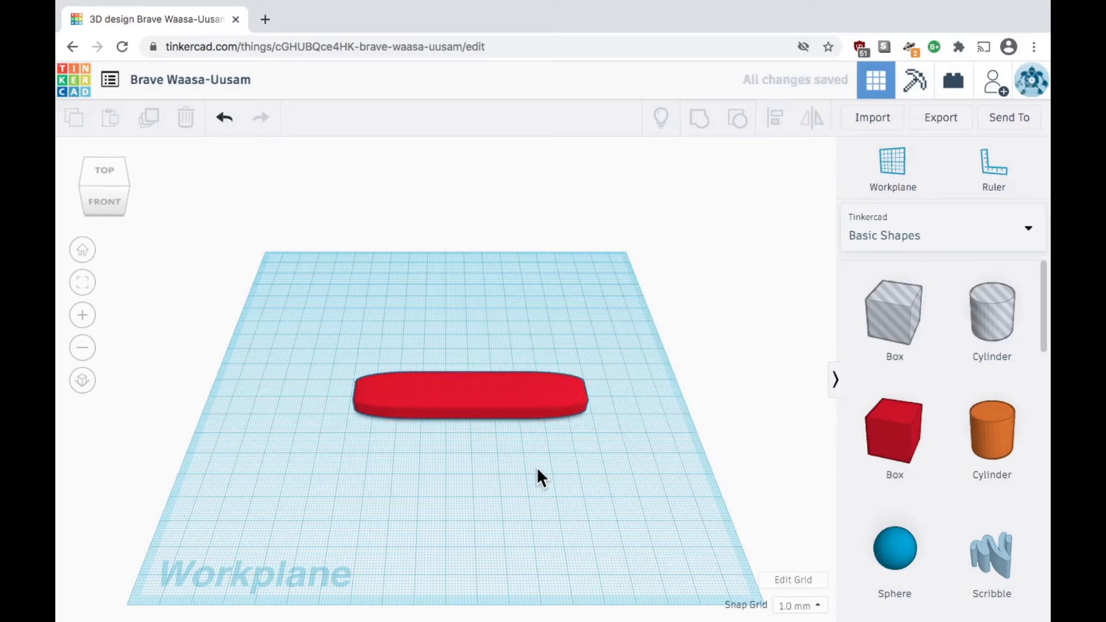
pyautogui.moveTo(992, 430)
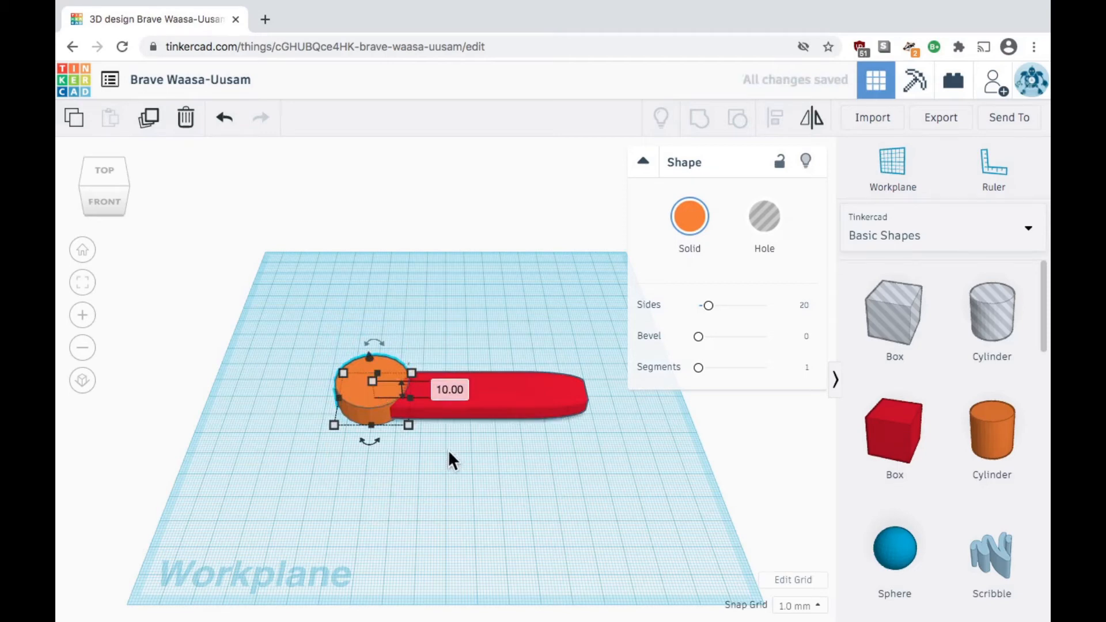
# Move the orange cylinder so it overlaps the rounded bar's left end
pyautogui.click(104, 170)
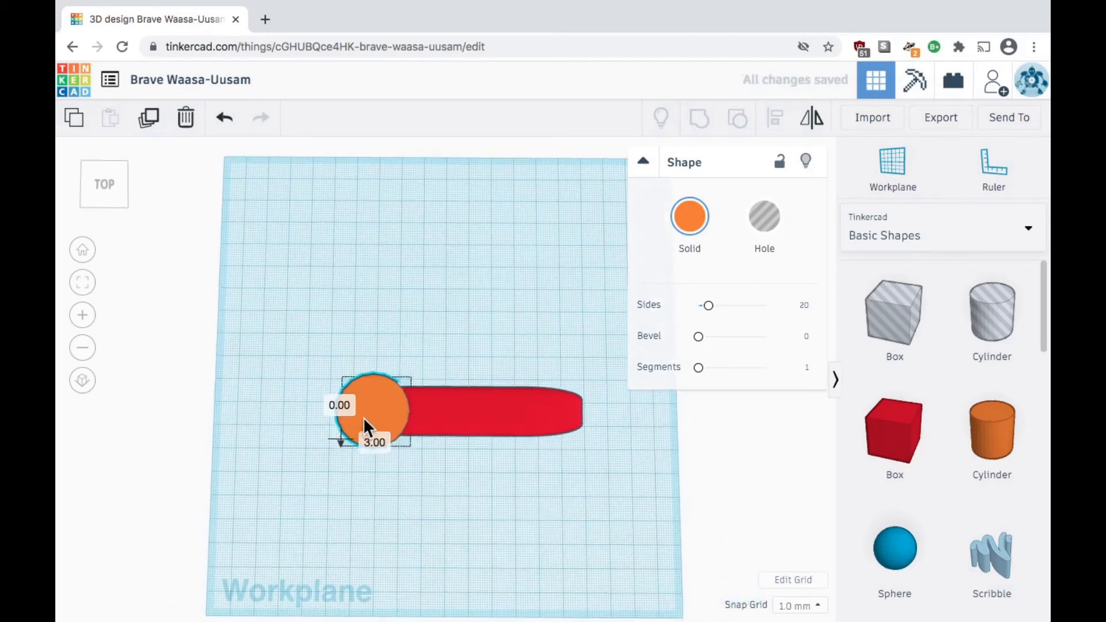
pyautogui.click(443, 531)
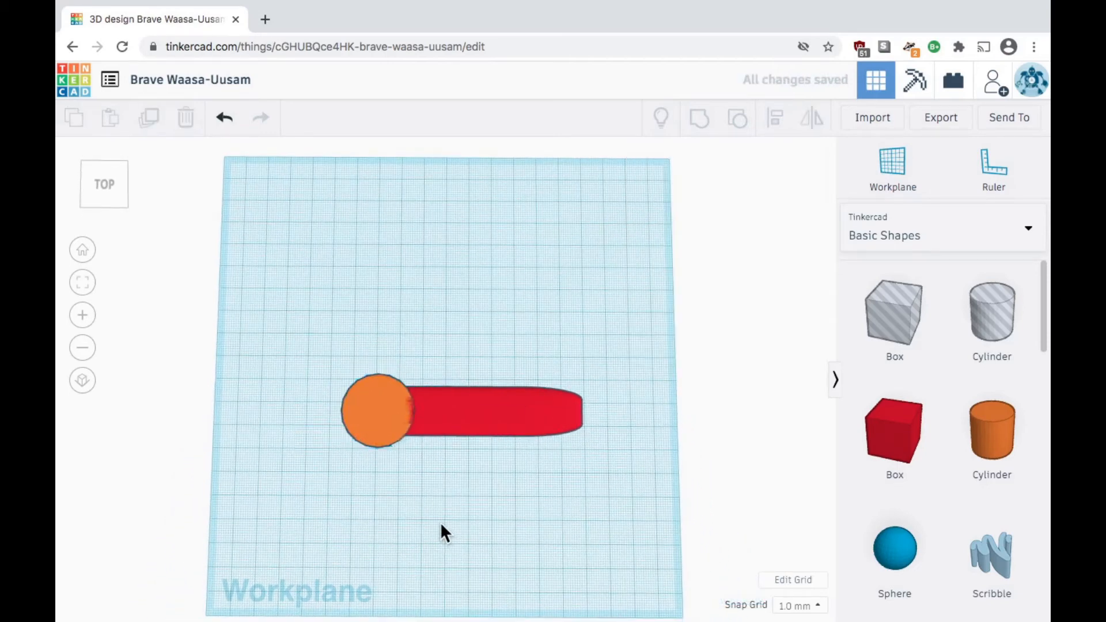
pyautogui.click(493, 409)
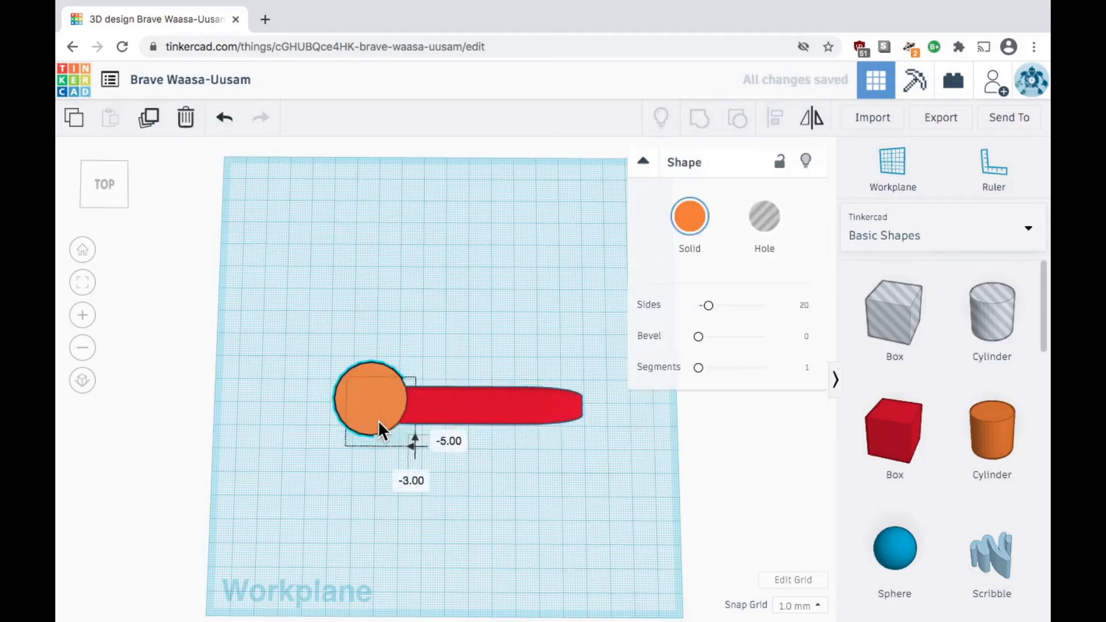
pyautogui.click(437, 508)
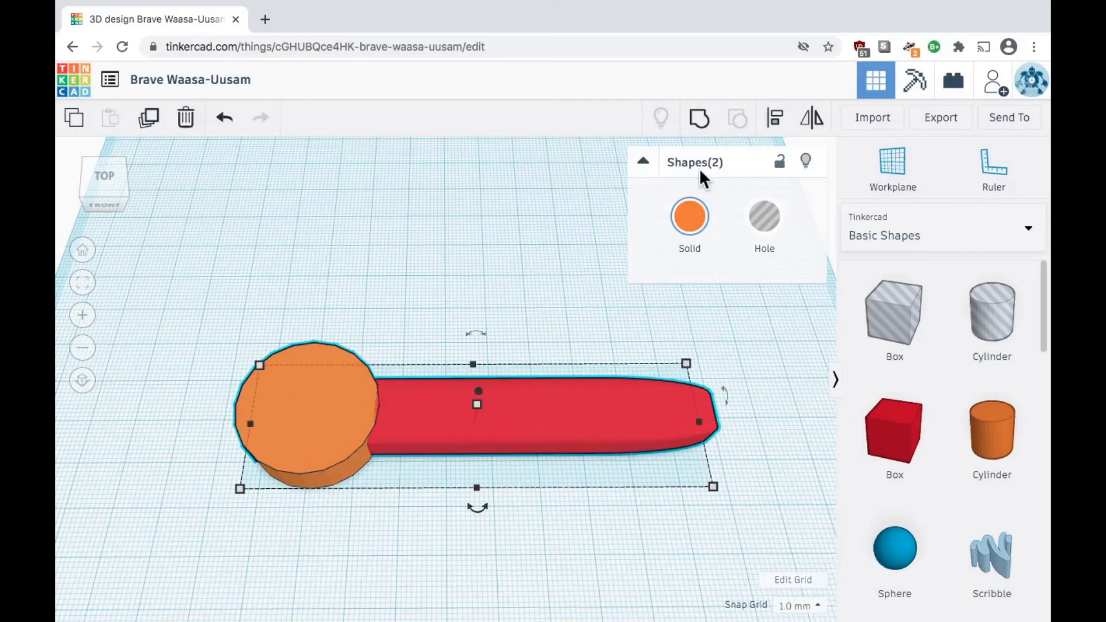
pyautogui.moveTo(699, 117)
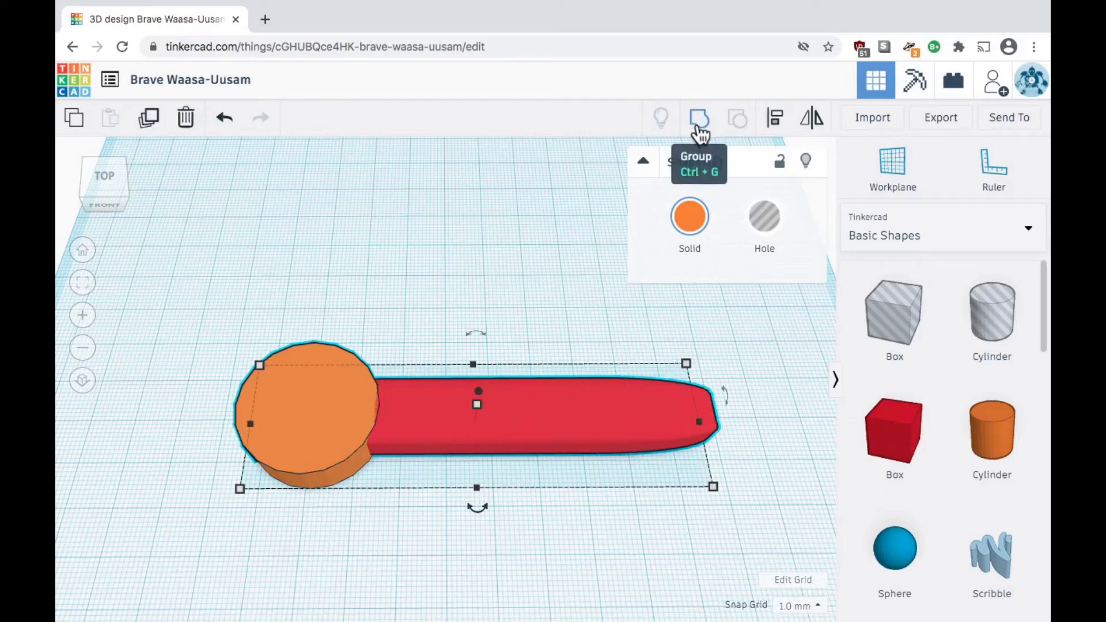
# Group the orange cylinder and rounded red bar into one shape
pyautogui.click(698, 117)
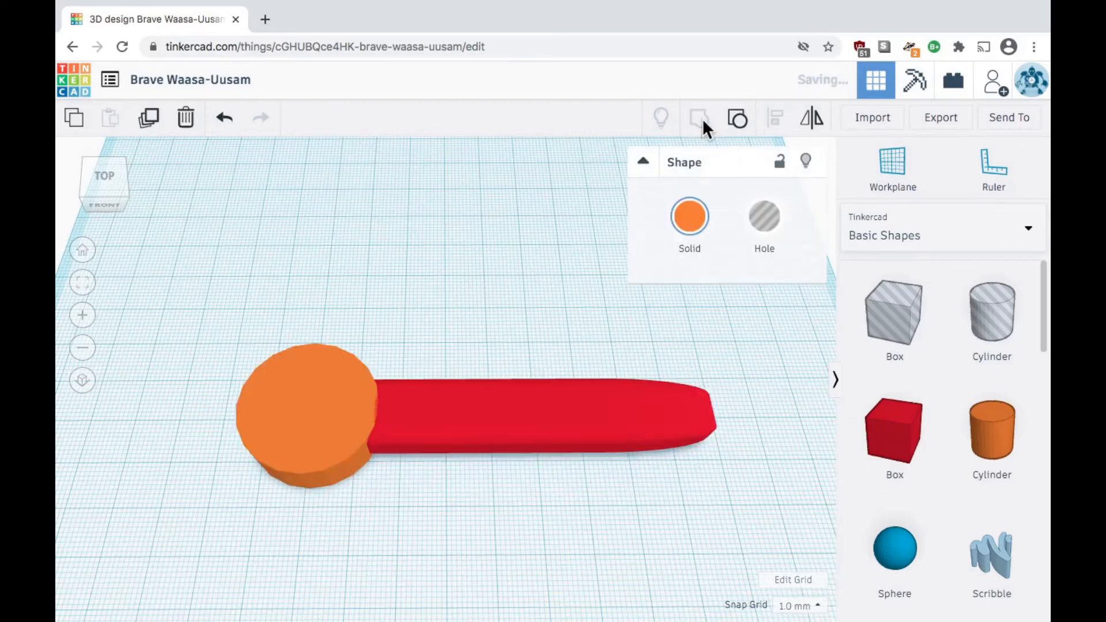
pyautogui.click(736, 117)
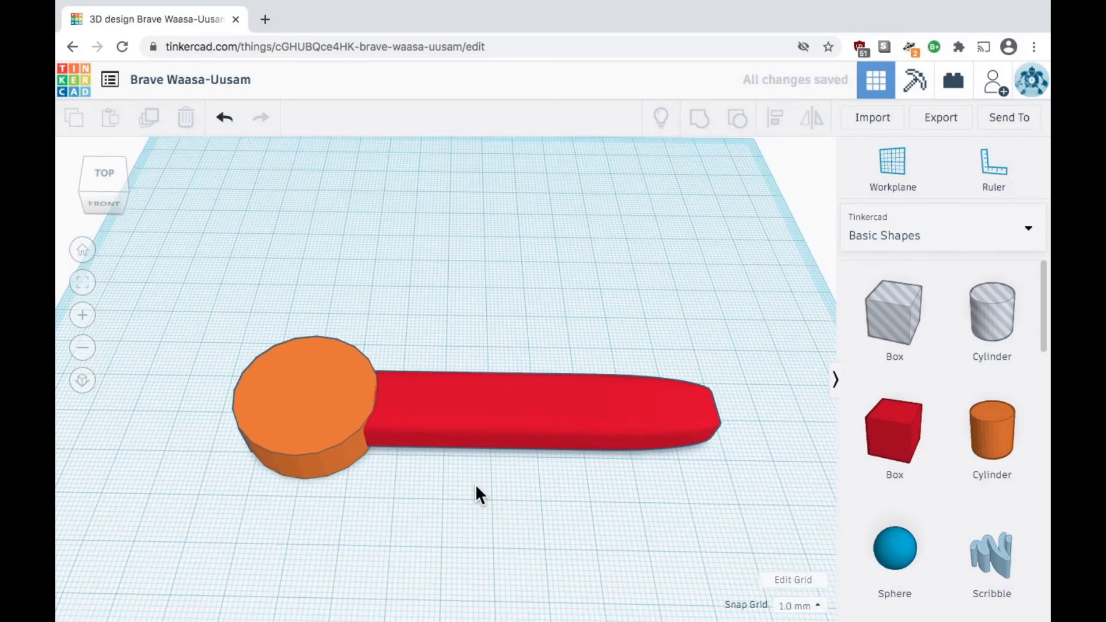
pyautogui.click(307, 406)
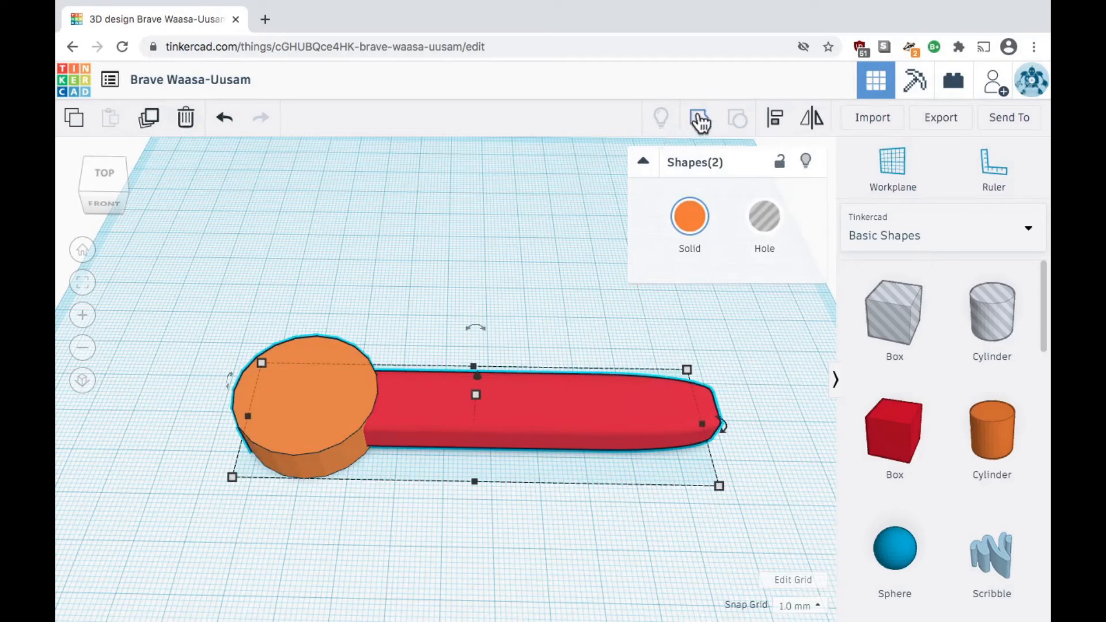
pyautogui.click(700, 117)
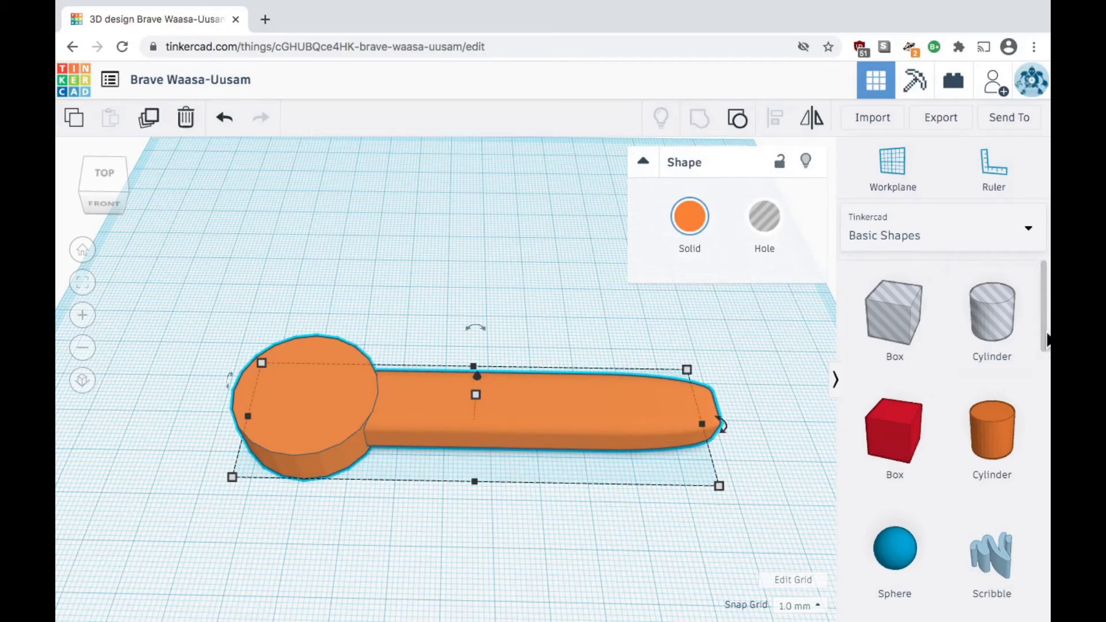
# Drop a hexagonal polygon beside the wrench head and make it a hole
pyautogui.scroll(-3)
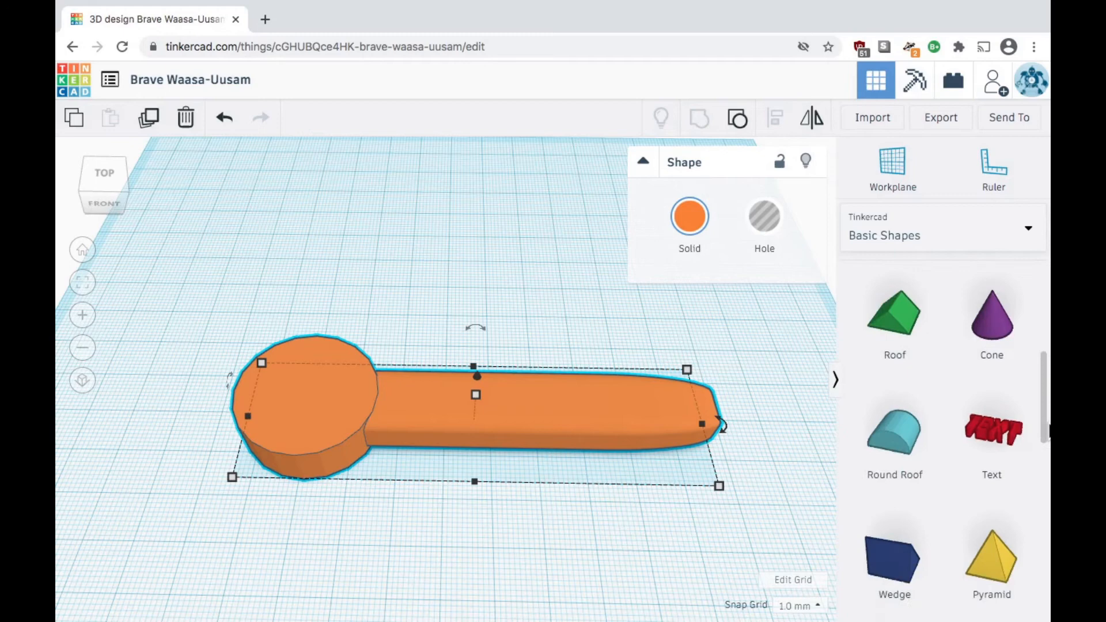
pyautogui.scroll(-3)
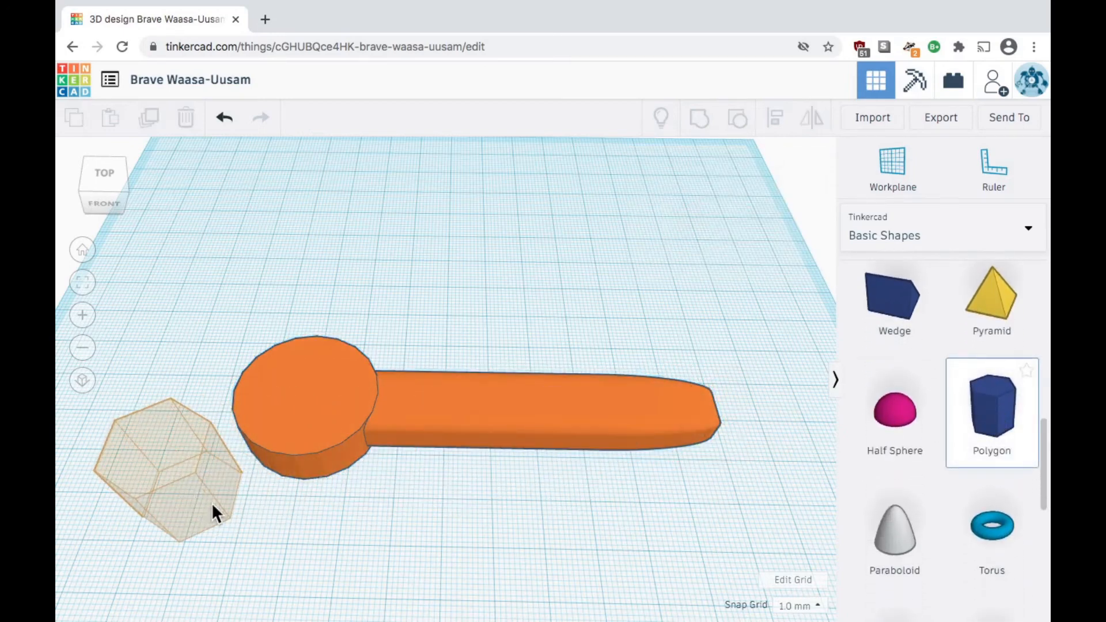
pyautogui.click(169, 465)
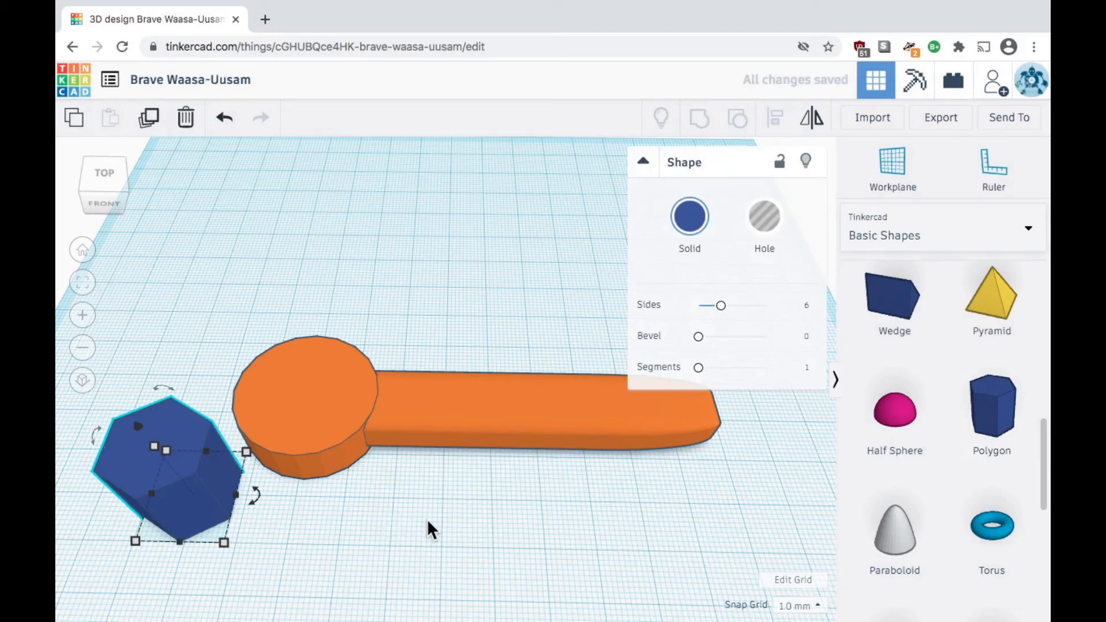
pyautogui.moveTo(578, 524)
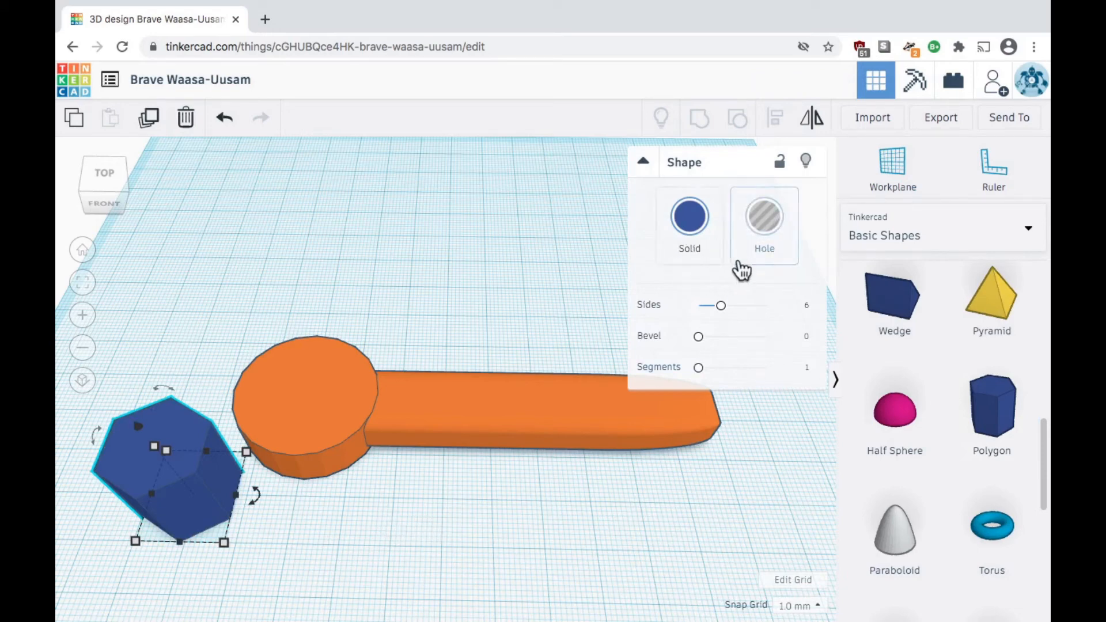
pyautogui.click(764, 216)
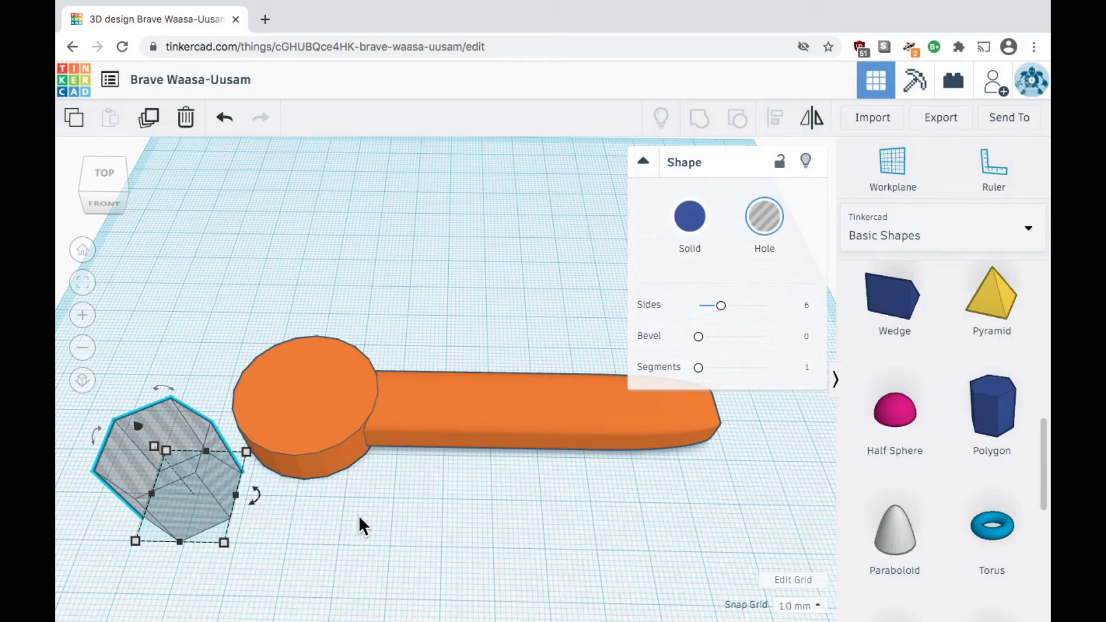
pyautogui.moveTo(190, 532)
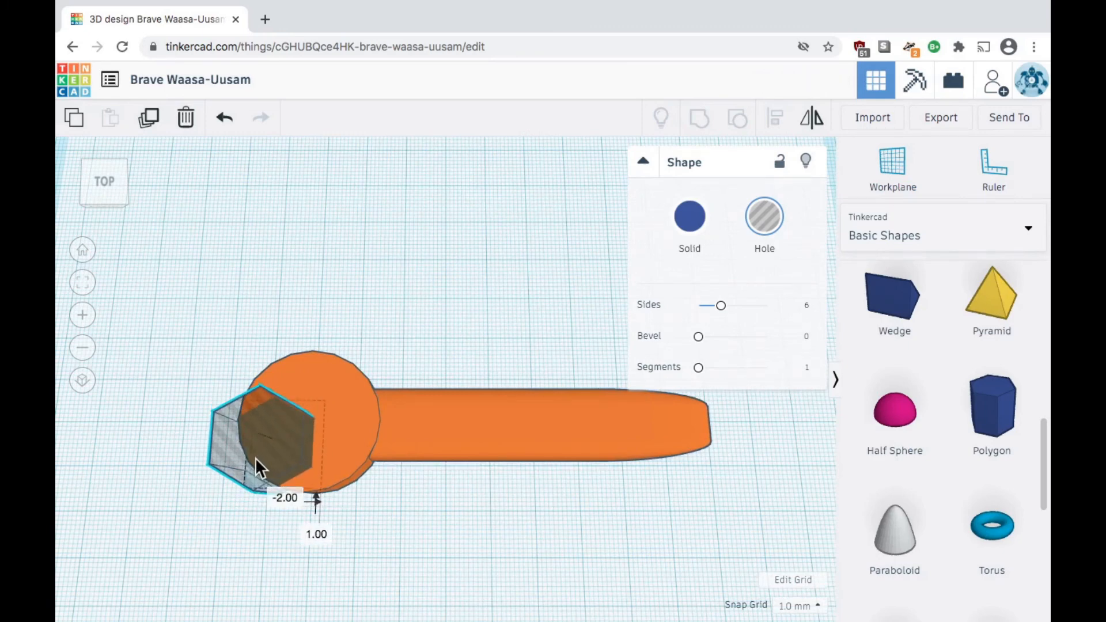
# Drag the hexagonal hole over the round head's left edge
pyautogui.click(411, 540)
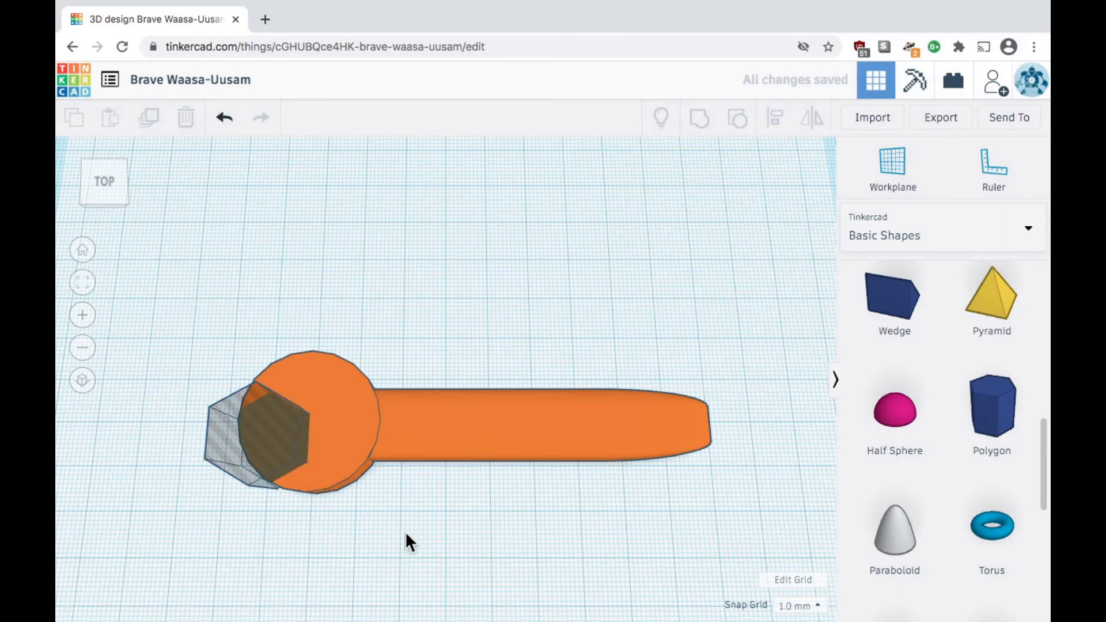
pyautogui.click(250, 430)
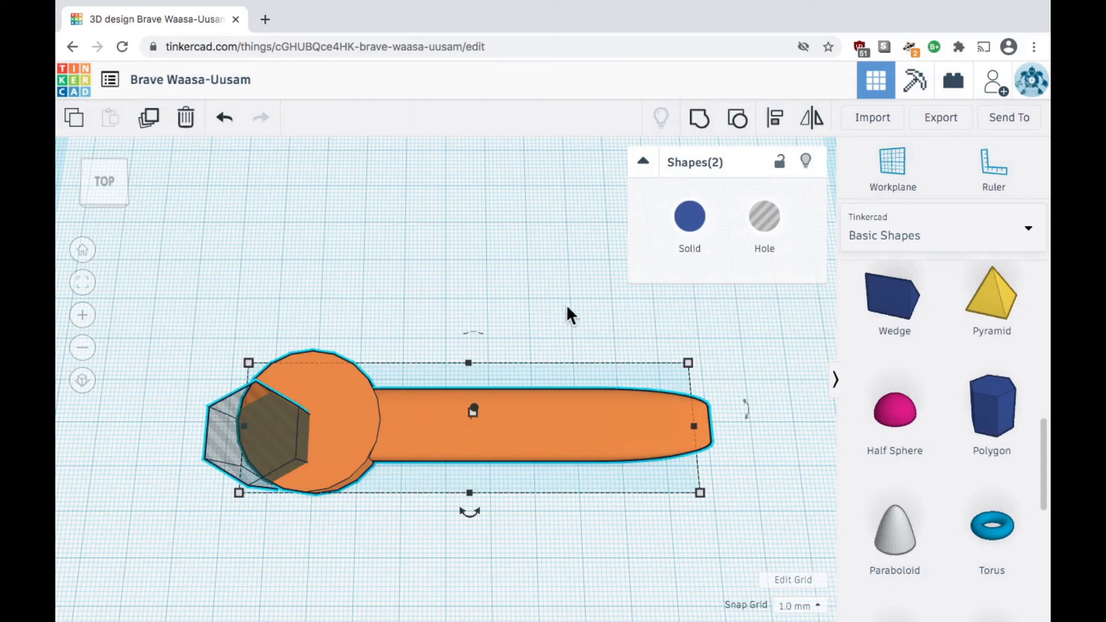
pyautogui.moveTo(698, 117)
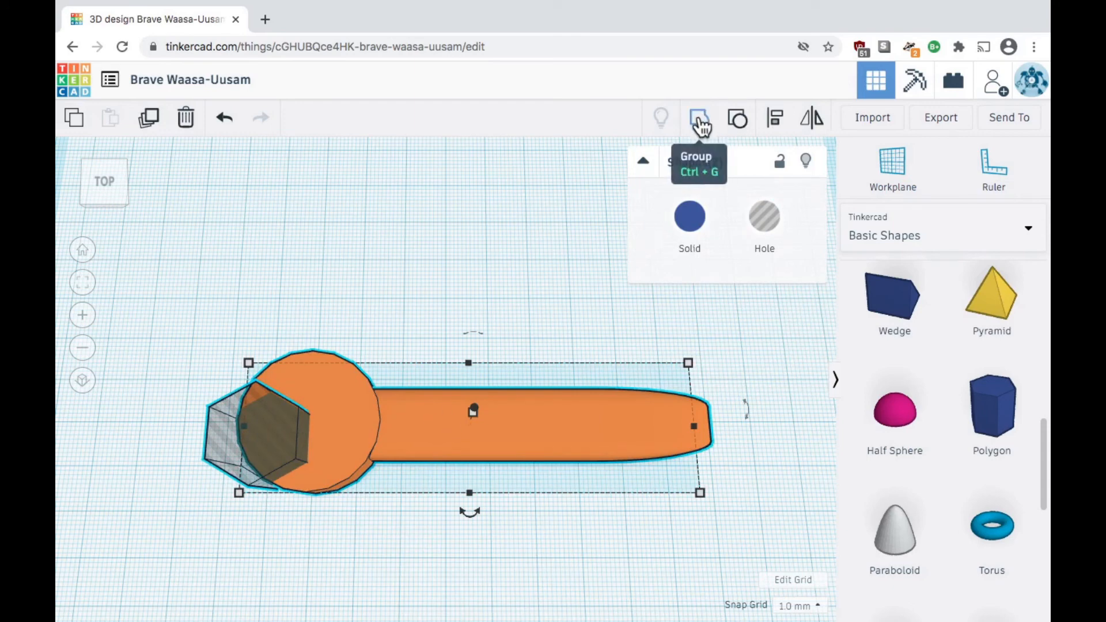
# Group the hexagonal hole with the wrench body, ungroup, then regroup it
pyautogui.click(698, 117)
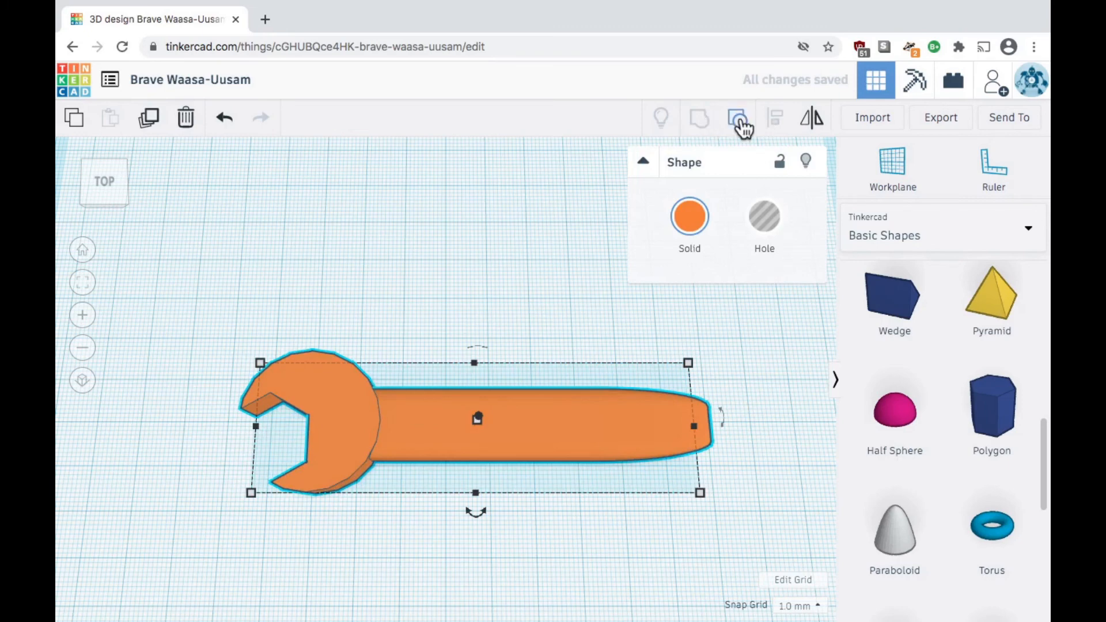
pyautogui.moveTo(738, 117)
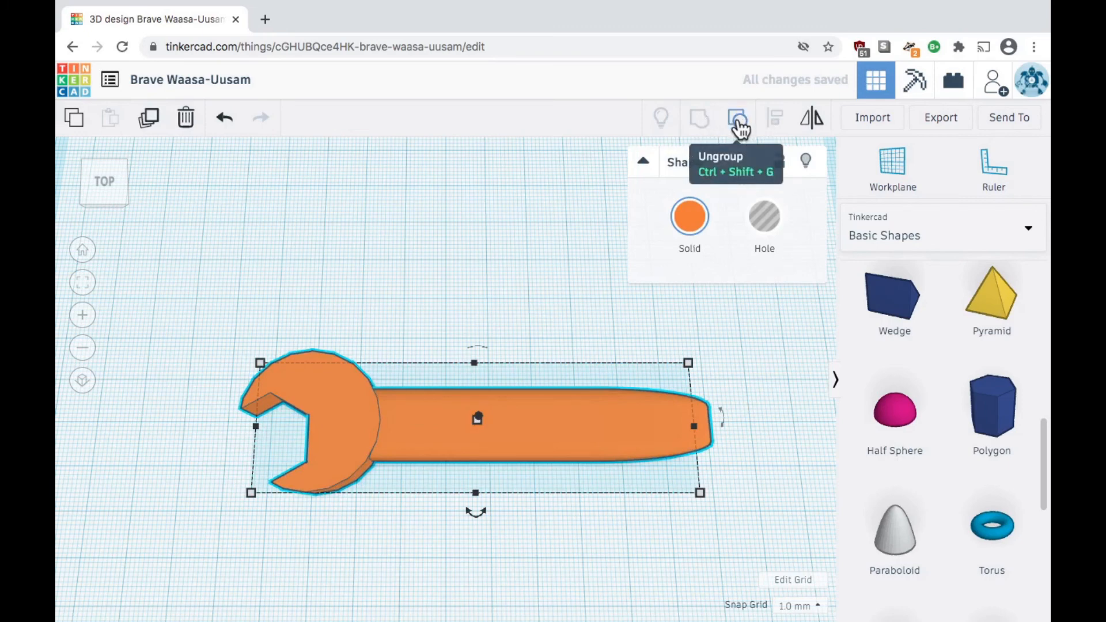
pyautogui.click(736, 118)
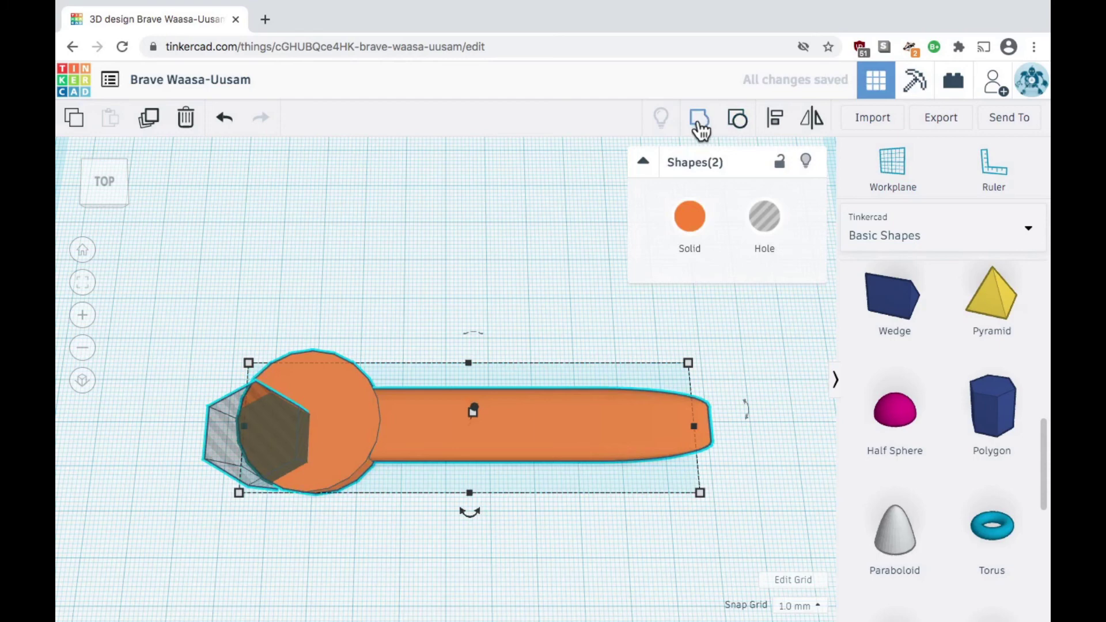
pyautogui.click(698, 117)
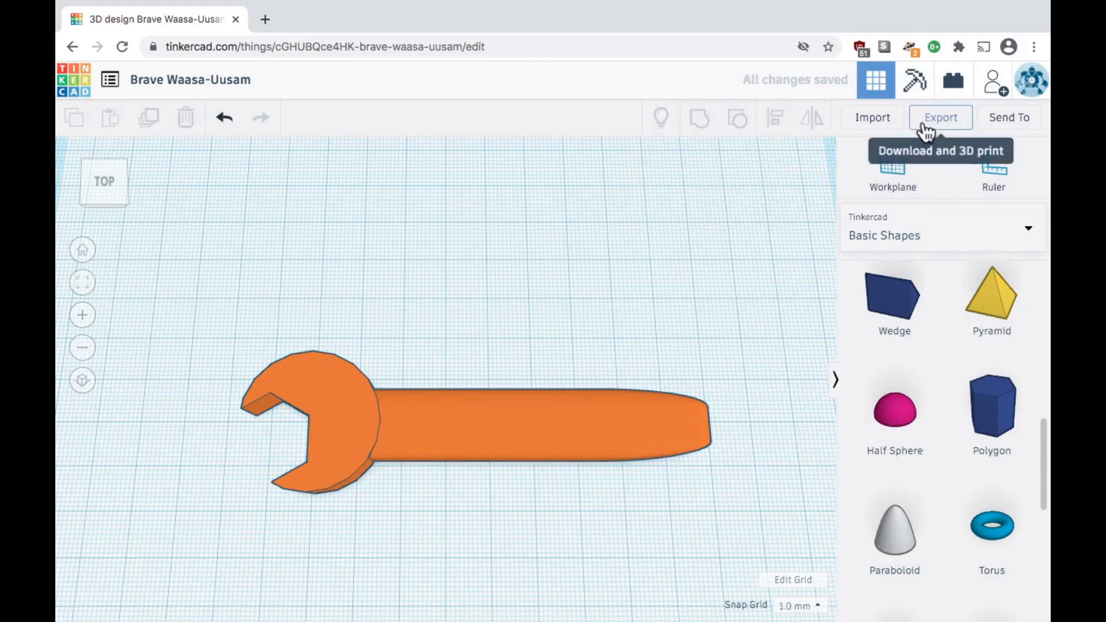
pyautogui.click(940, 117)
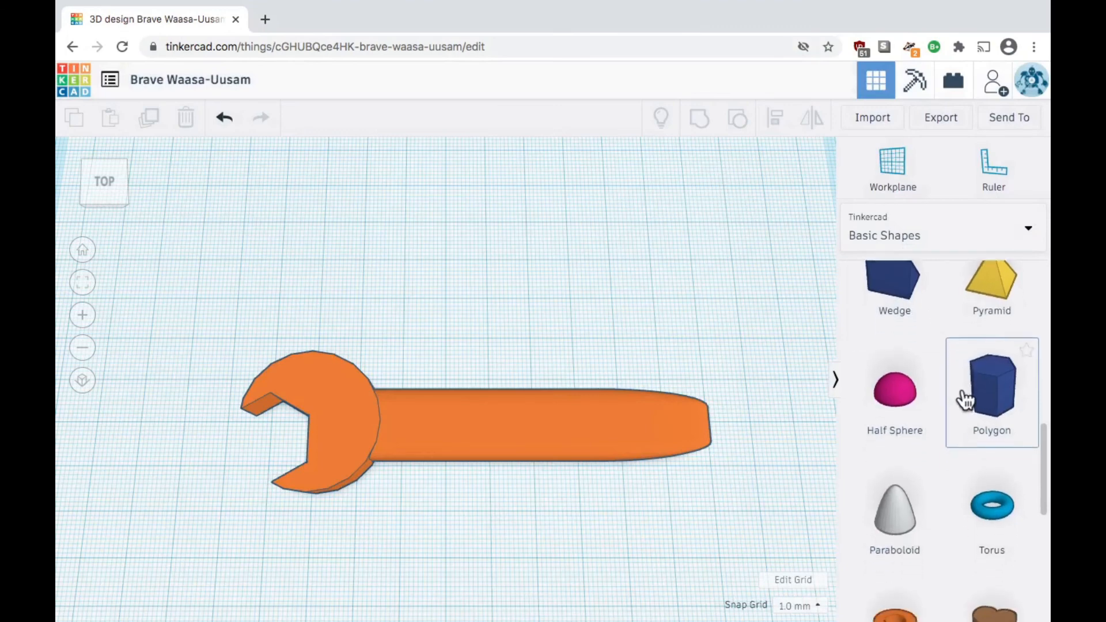
pyautogui.scroll(-3)
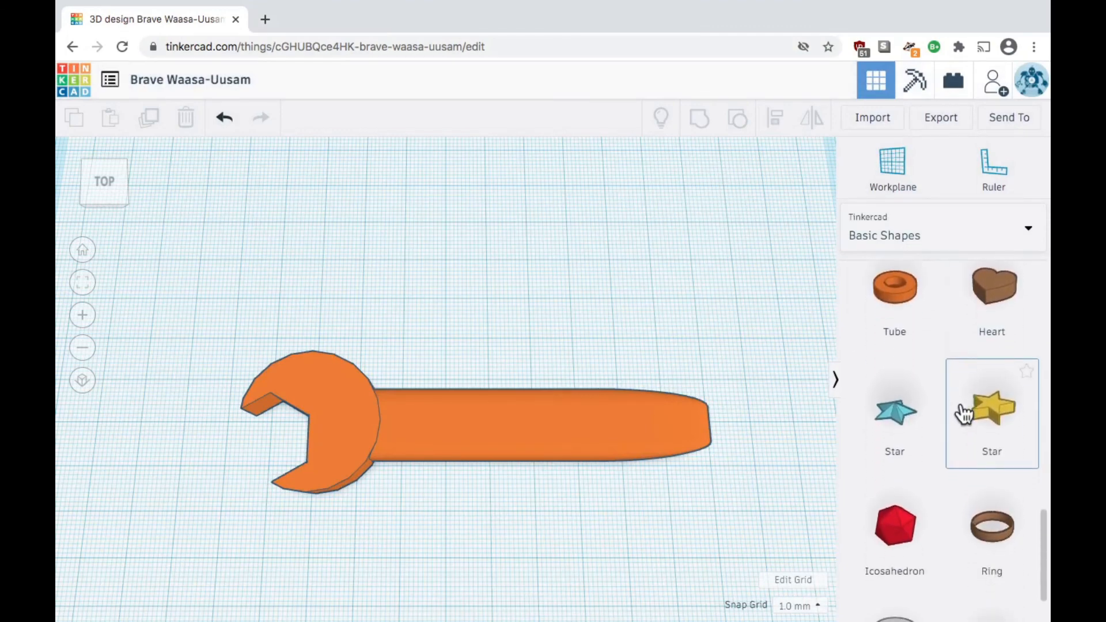
pyautogui.scroll(-3)
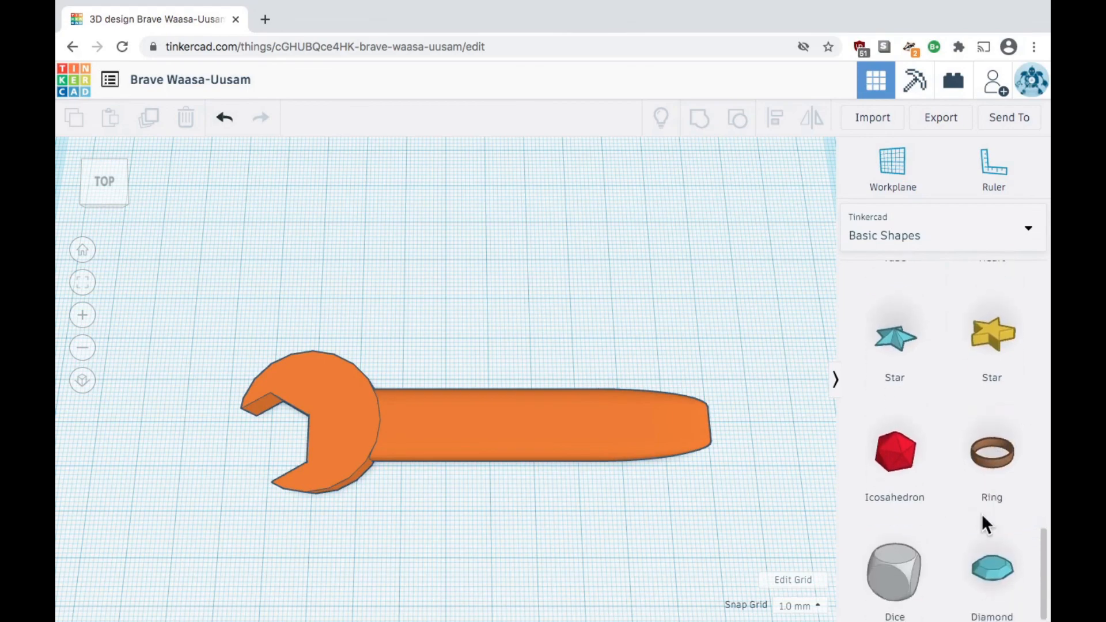